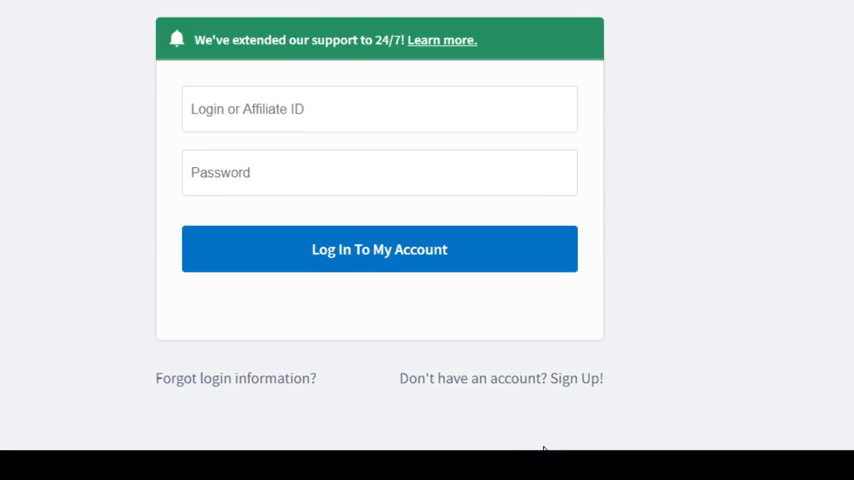
Go from the AWeber login page to the free trial sign-up form via 'Sign Up!'.
{"action": "left_click", "coordinate": [576, 378]}
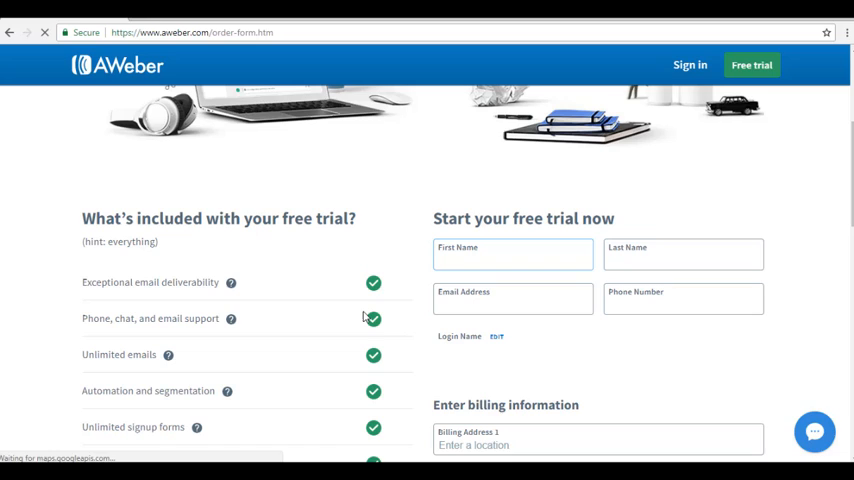
{"action": "left_click", "coordinate": [512, 260]}
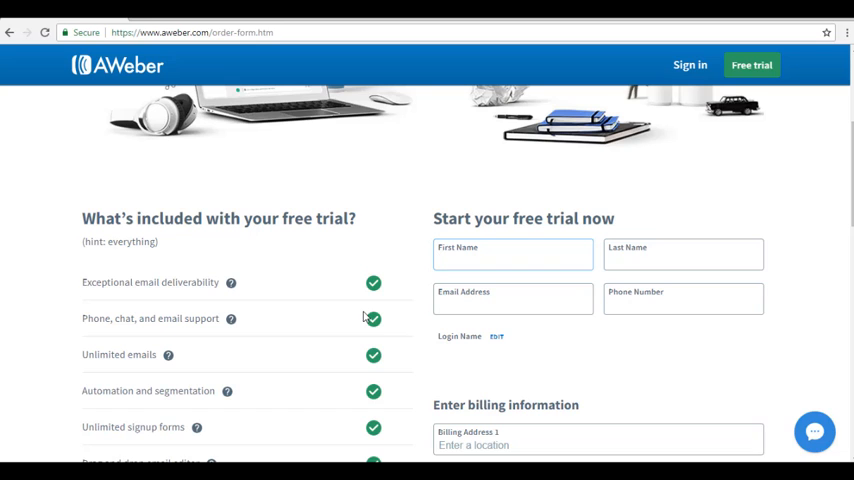
{"action": "mouse_move", "coordinate": [170, 348]}
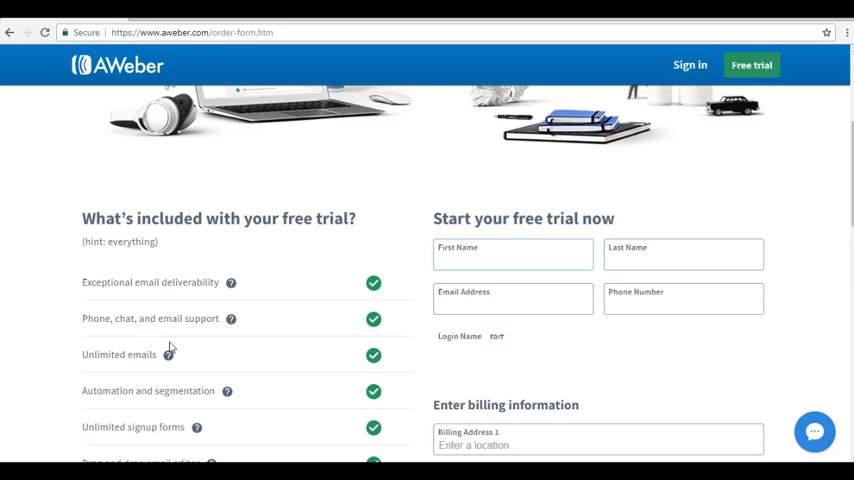
{"action": "scroll", "scroll_direction": "down", "scroll_amount": 3}
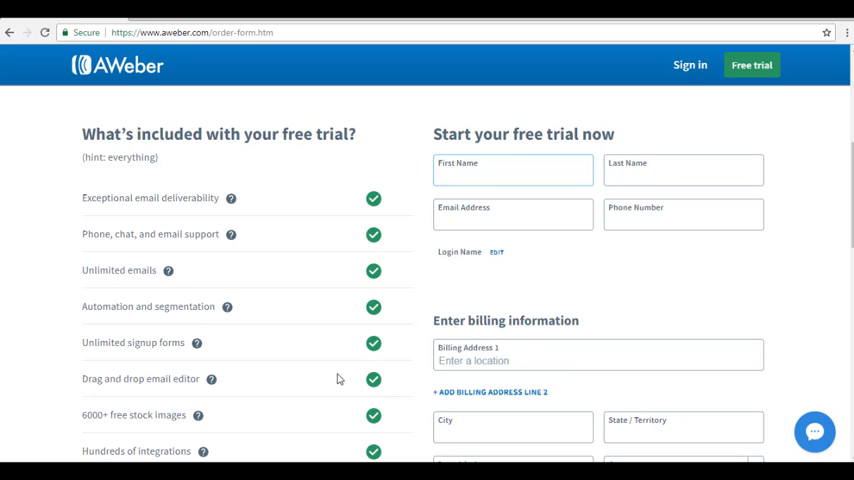
{"action": "left_click", "coordinate": [512, 170]}
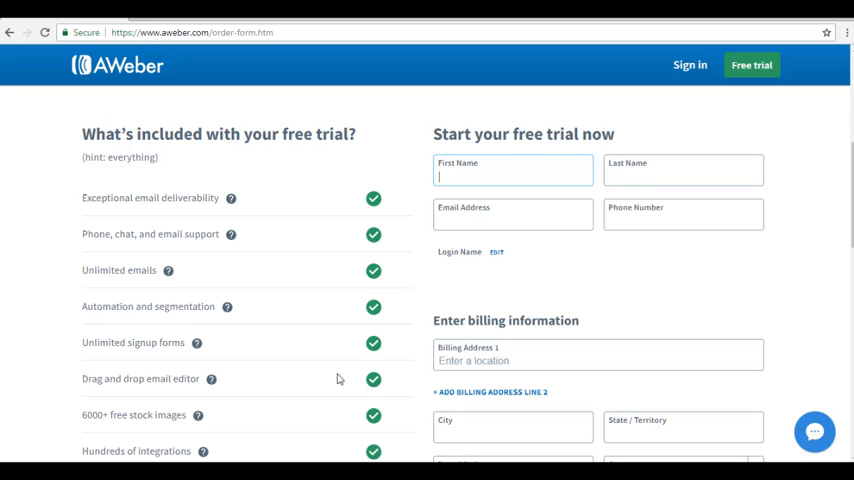
{"action": "scroll", "scroll_direction": "down", "scroll_amount": 3}
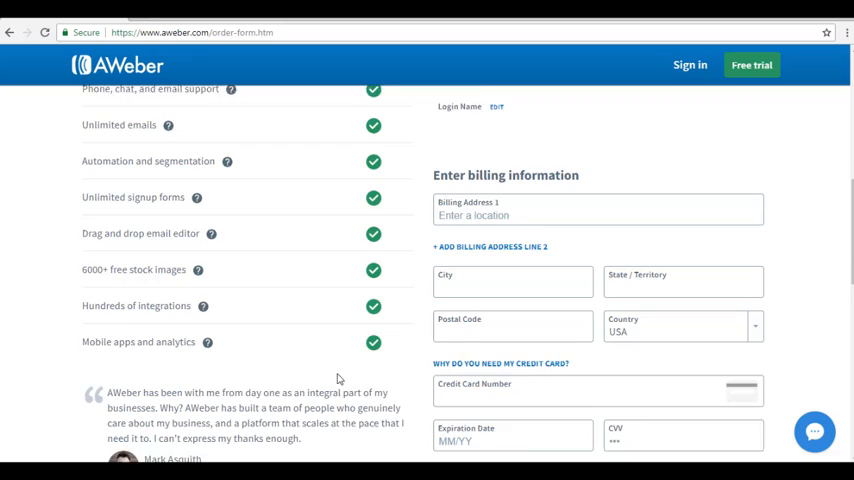
{"action": "scroll", "scroll_direction": "up", "scroll_amount": 3}
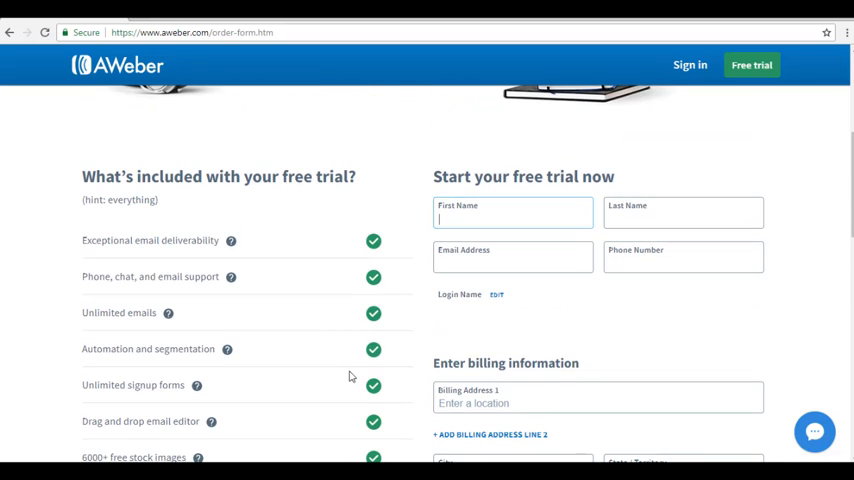
{"action": "mouse_move", "coordinate": [576, 314]}
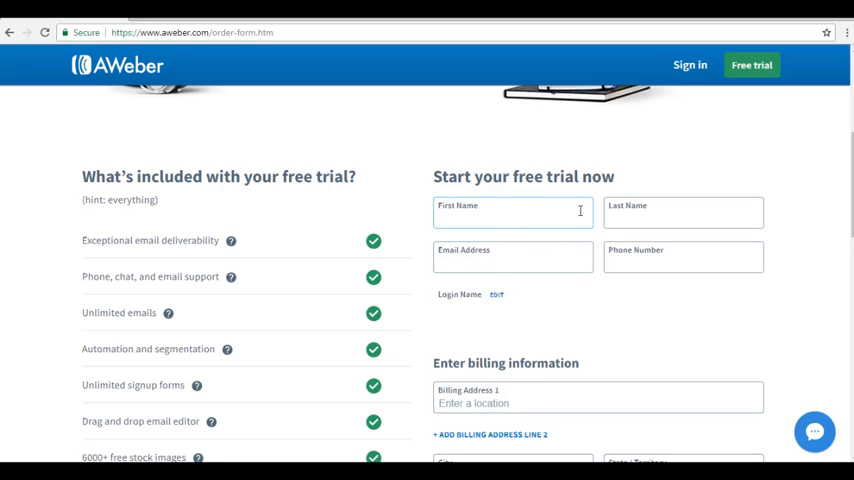
{"action": "scroll", "scroll_direction": "down", "scroll_amount": 3}
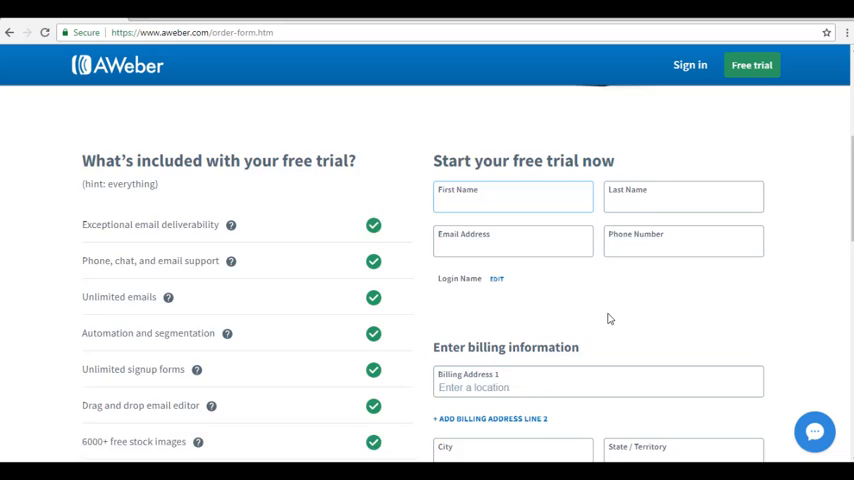
{"action": "scroll", "scroll_direction": "down", "scroll_amount": 3}
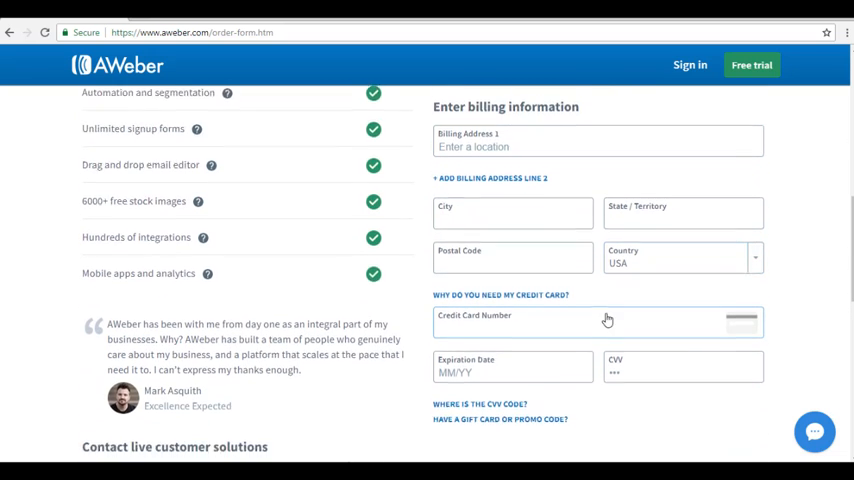
{"action": "scroll", "scroll_direction": "down", "scroll_amount": 3}
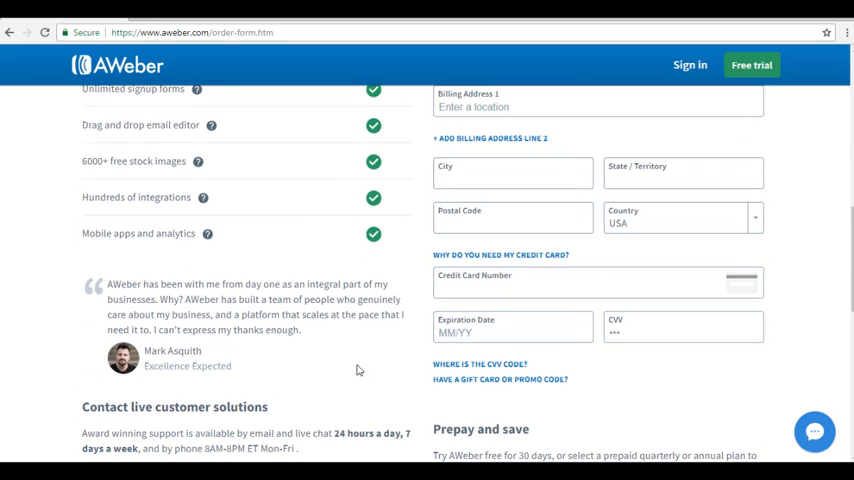
{"action": "scroll", "scroll_direction": "down", "scroll_amount": 3}
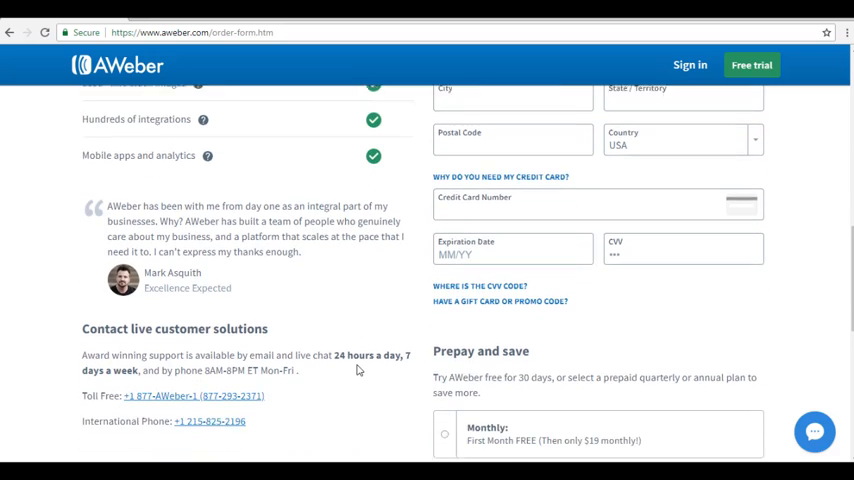
{"action": "scroll", "scroll_direction": "down", "scroll_amount": 3}
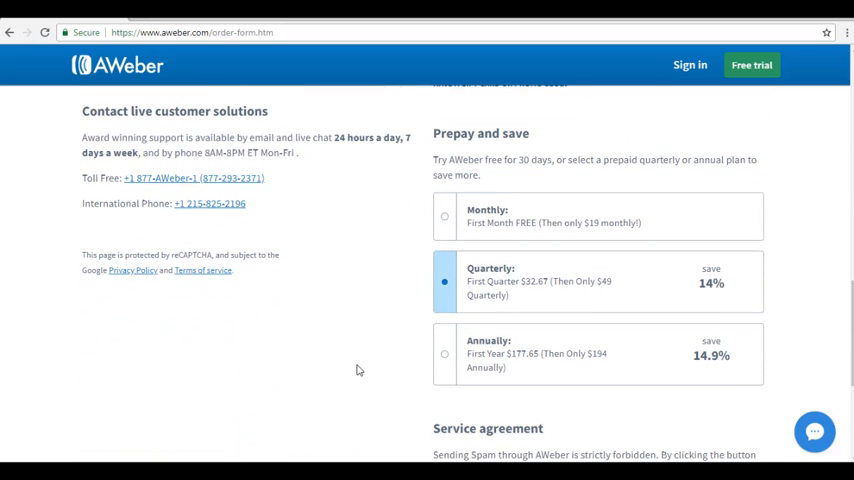
{"action": "mouse_move", "coordinate": [454, 384]}
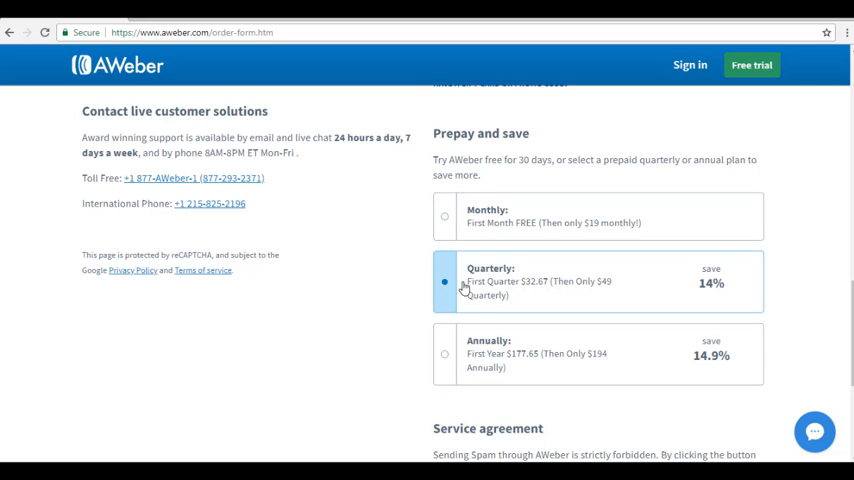
{"action": "scroll", "scroll_direction": "down", "scroll_amount": 3}
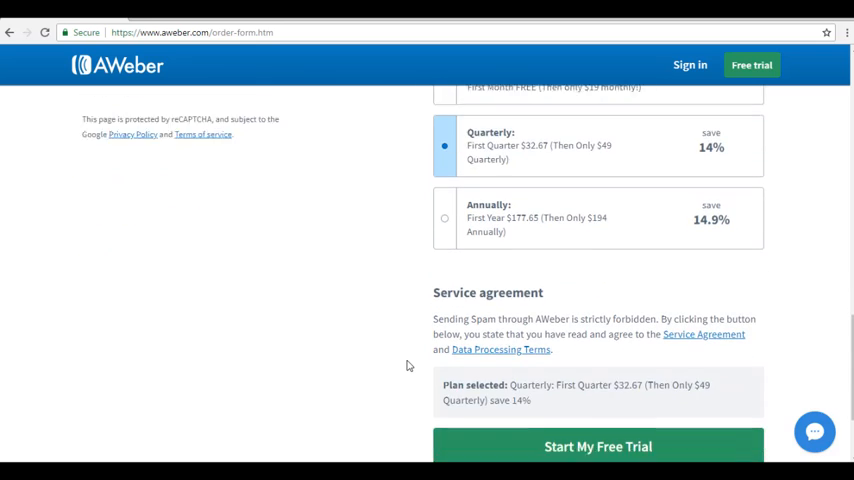
{"action": "scroll", "scroll_direction": "down", "scroll_amount": 3}
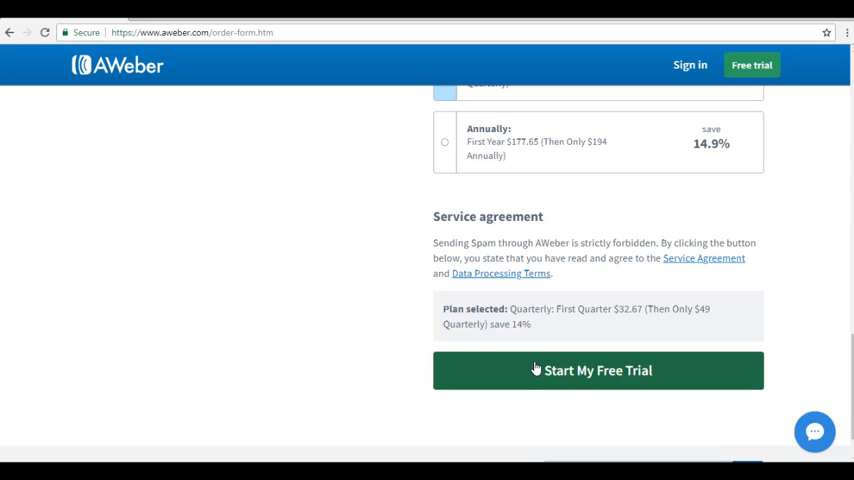
{"action": "left_click", "coordinate": [596, 370]}
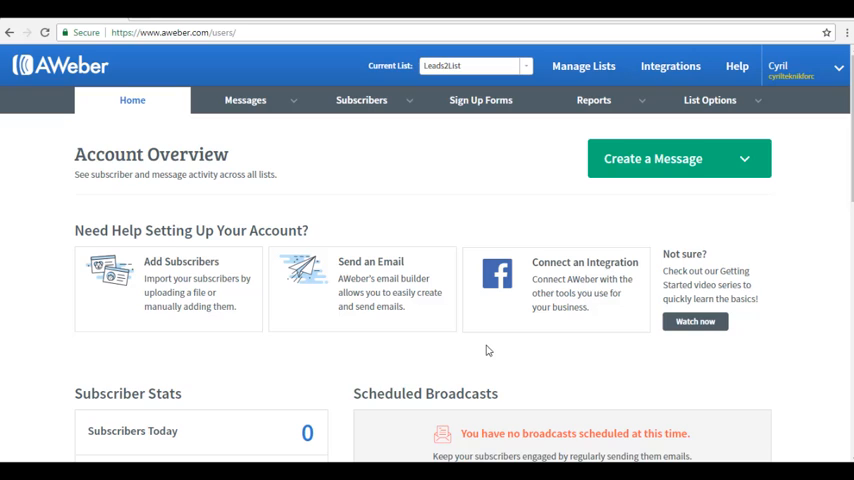
{"action": "mouse_move", "coordinate": [532, 262]}
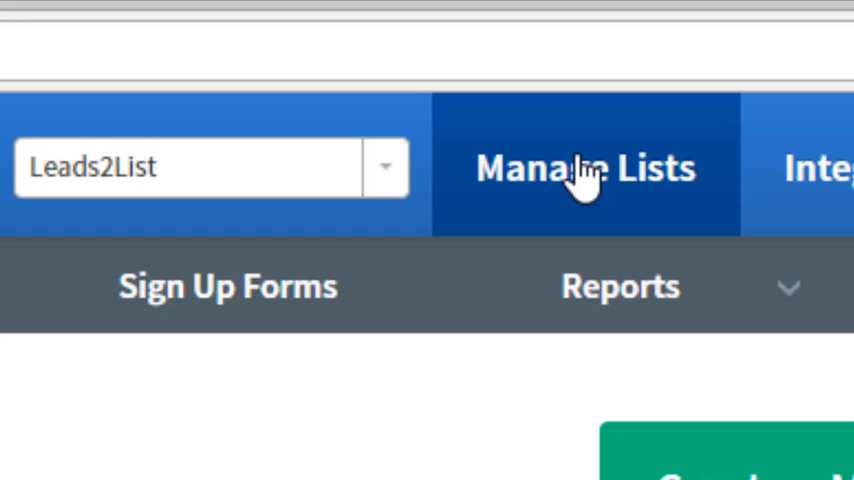
Show Manage Your Lists with Leads2List active and Test inactive.
{"action": "left_click", "coordinate": [584, 168]}
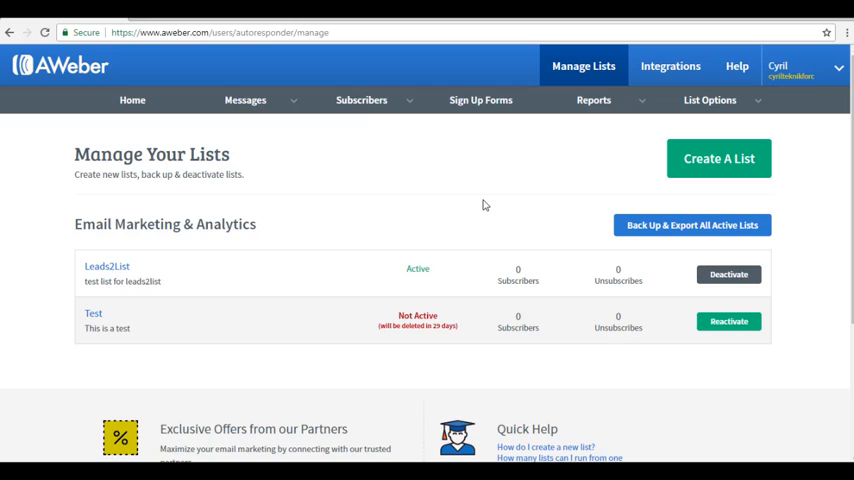
{"action": "mouse_move", "coordinate": [782, 354]}
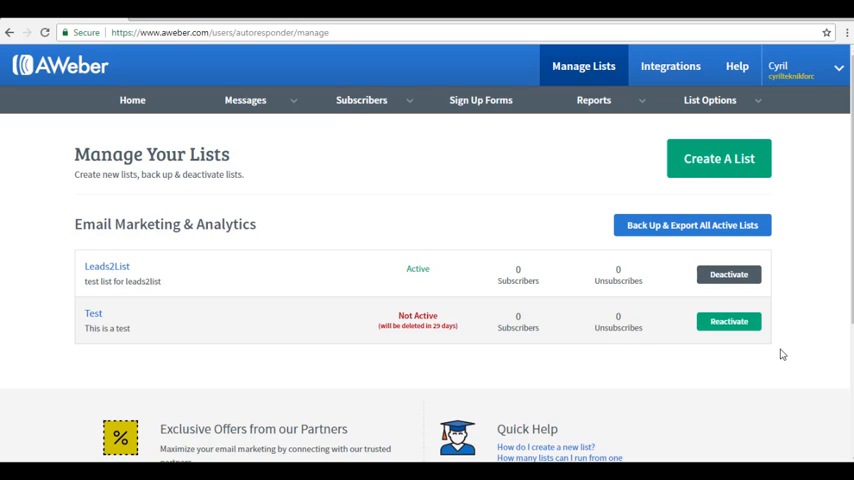
{"action": "mouse_move", "coordinate": [312, 196]}
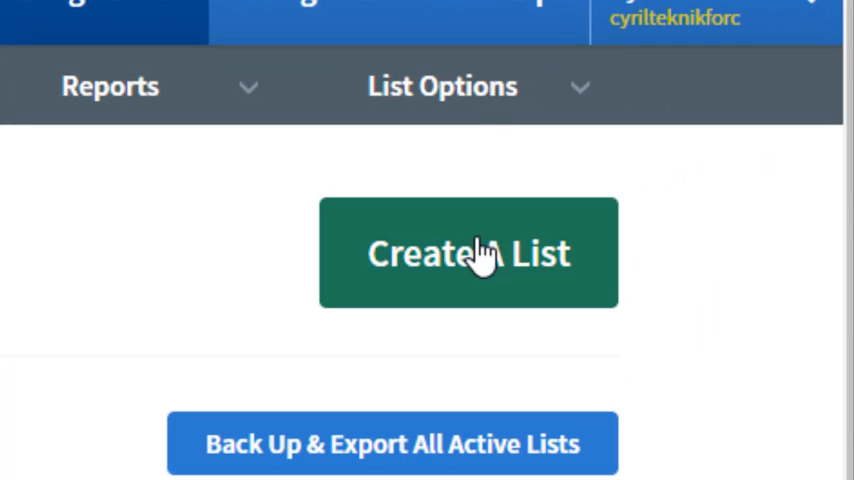
Start a new list, keep the default company, address and sender details, and reach Describe Your List.
{"action": "left_click", "coordinate": [468, 252]}
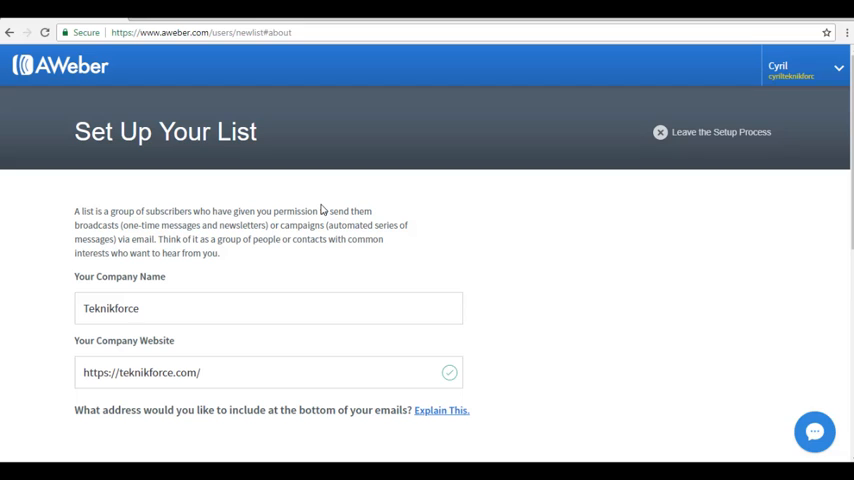
{"action": "scroll", "scroll_direction": "down", "scroll_amount": 3}
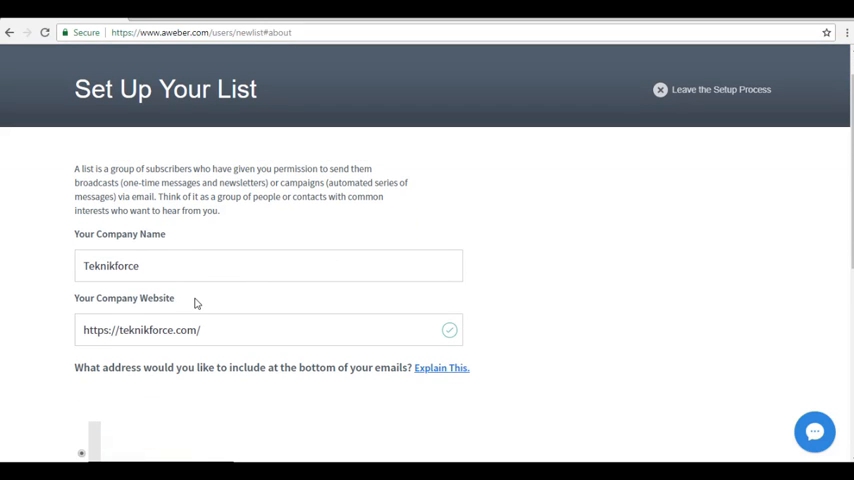
{"action": "scroll", "scroll_direction": "down", "scroll_amount": 3}
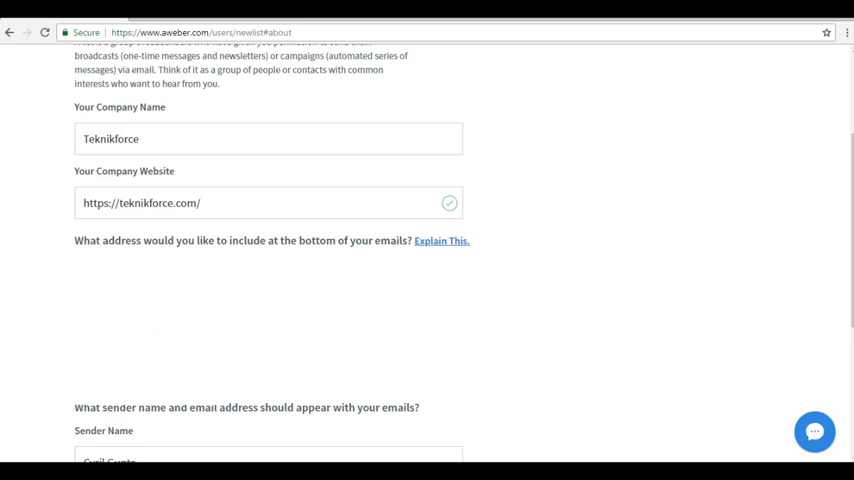
{"action": "scroll", "scroll_direction": "down", "scroll_amount": 3}
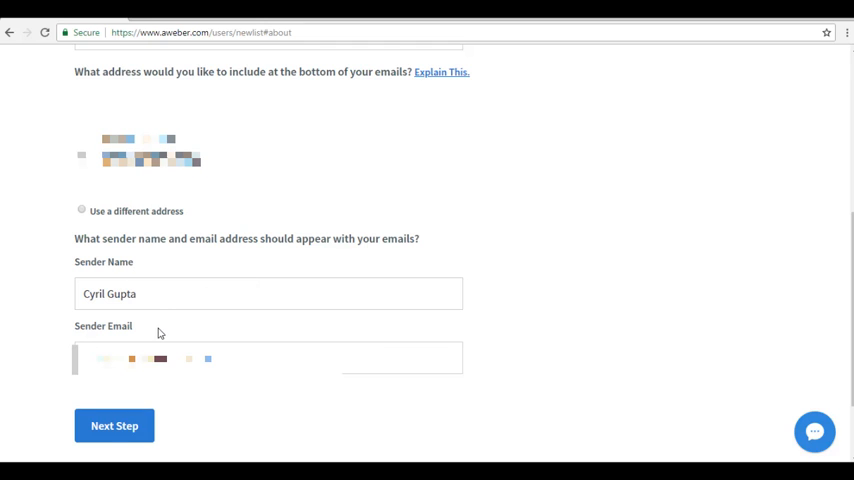
{"action": "scroll", "scroll_direction": "down", "scroll_amount": 3}
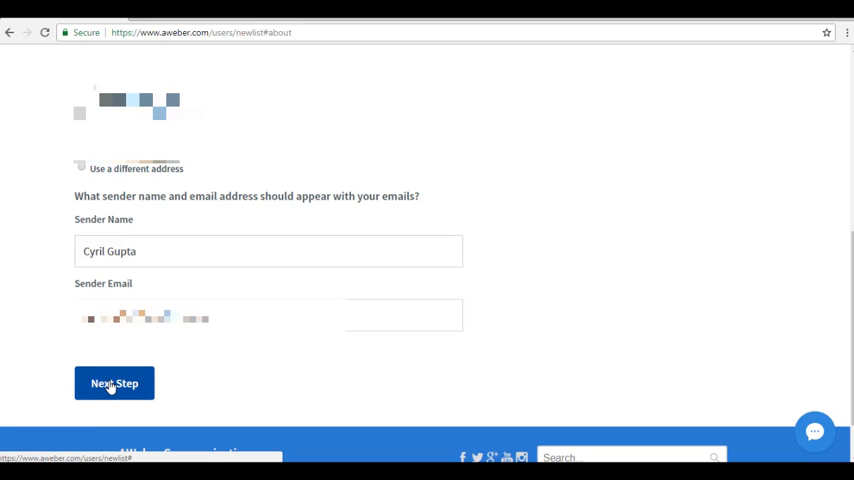
{"action": "left_click", "coordinate": [114, 384]}
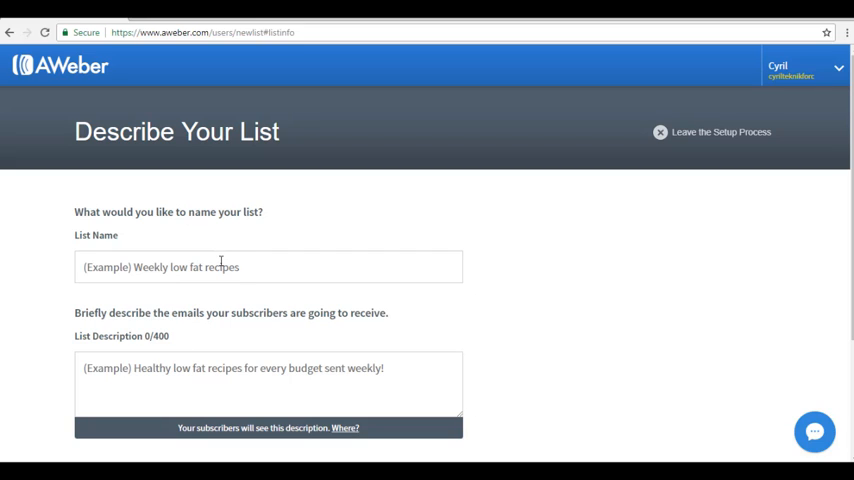
Name the list 'Leads2List Test', describe it 'This is a test', and move to the confirmation message.
{"action": "type", "text": "L"}
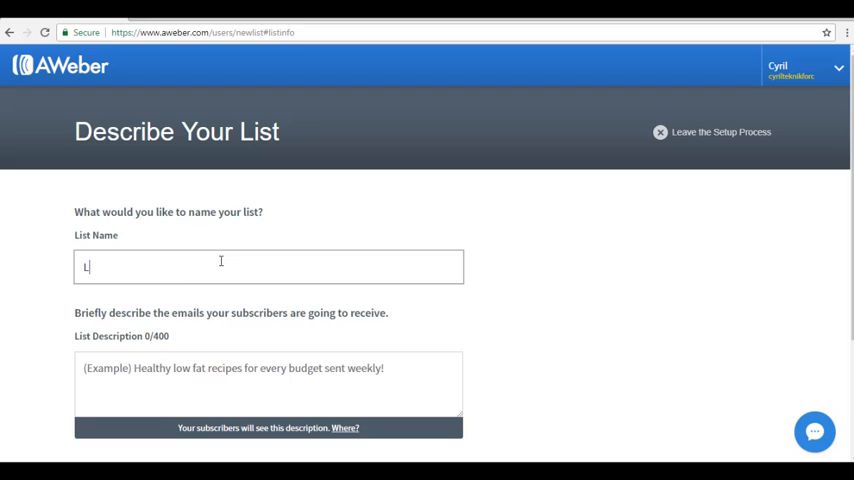
{"action": "type", "text": "eads2"}
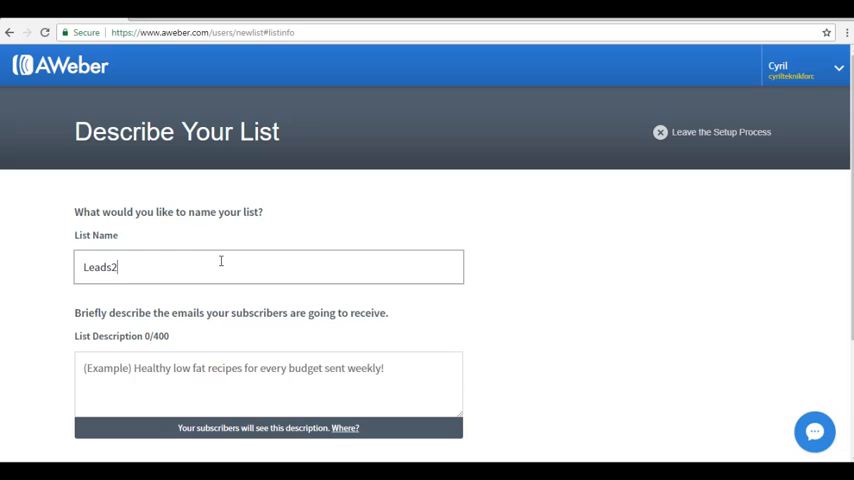
{"action": "type", "text": "List"}
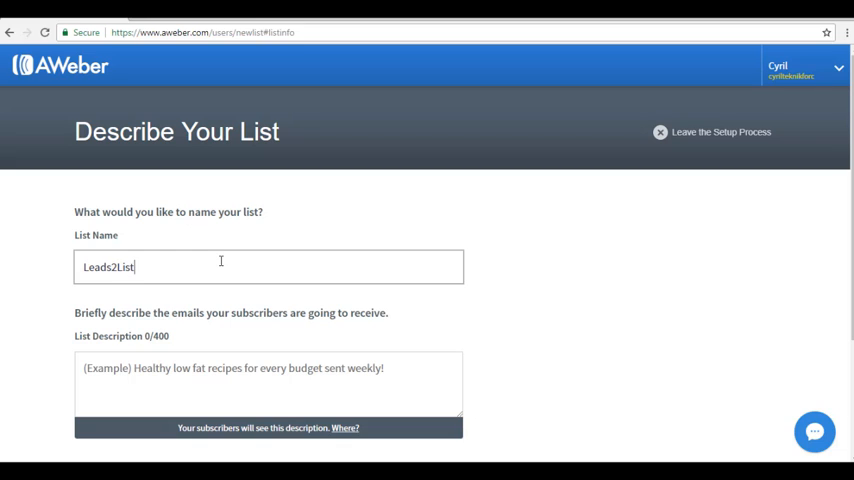
{"action": "type", "text": "Test"}
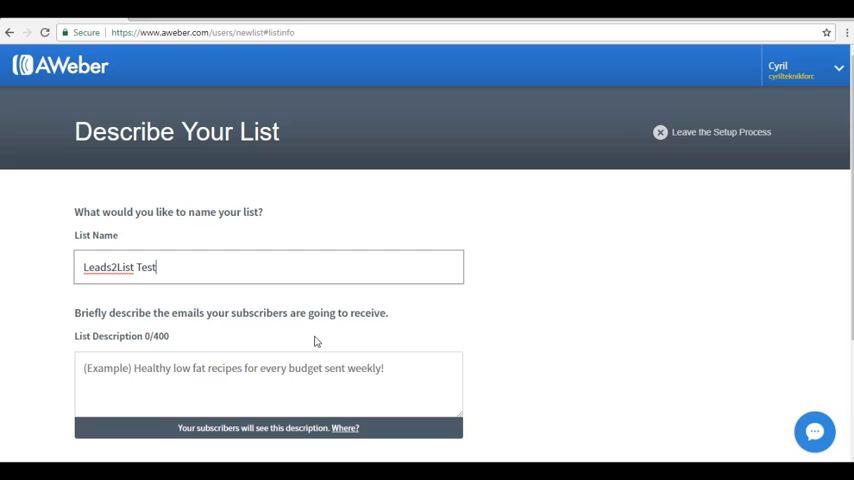
{"action": "type", "text": "This"}
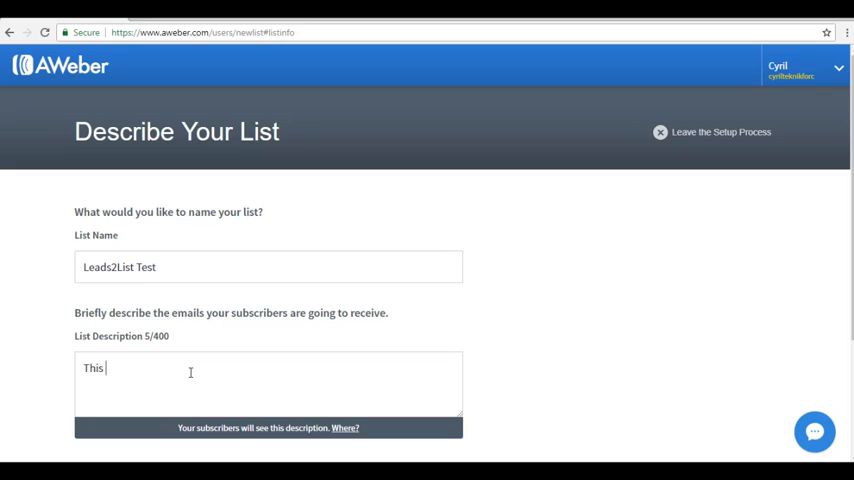
{"action": "type", "text": "is"}
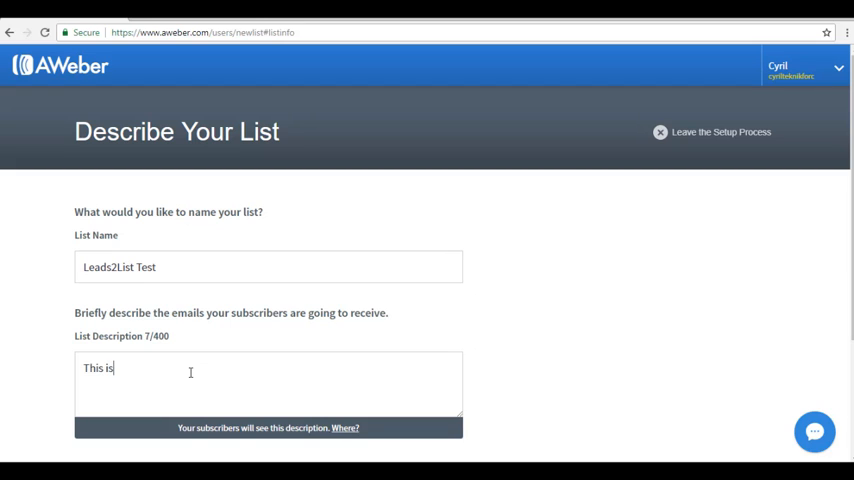
{"action": "type", "text": "a test"}
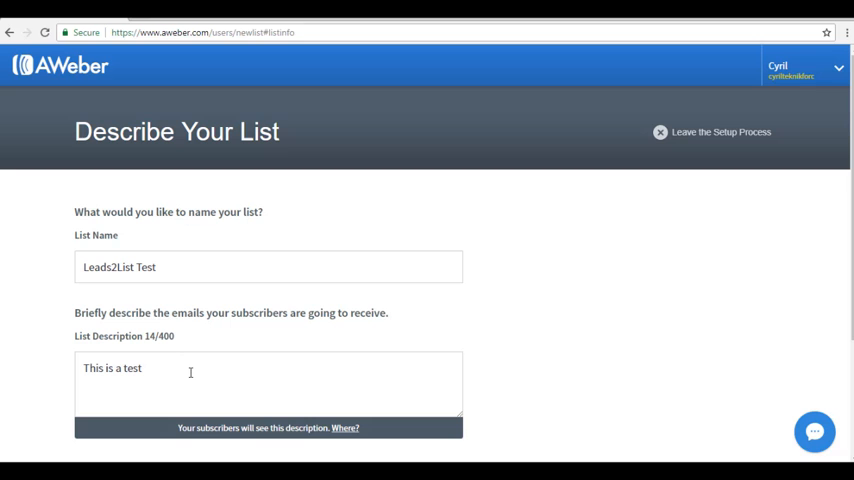
{"action": "scroll", "scroll_direction": "down", "scroll_amount": 3}
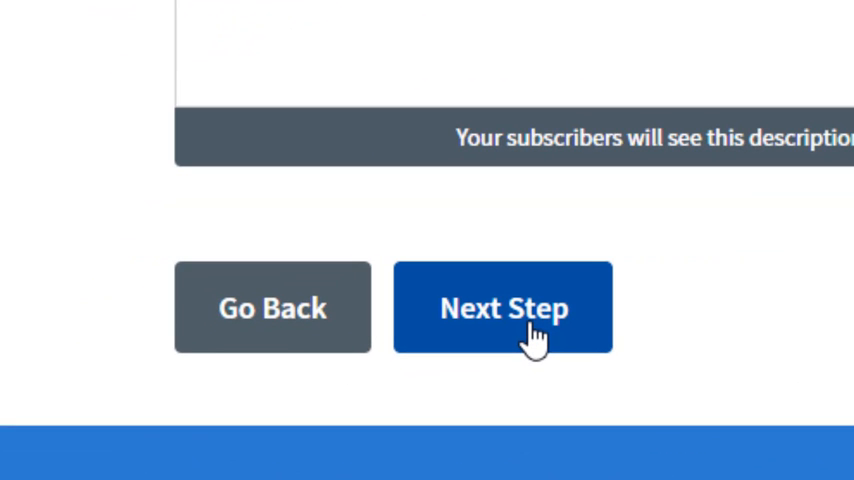
{"action": "left_click", "coordinate": [504, 308]}
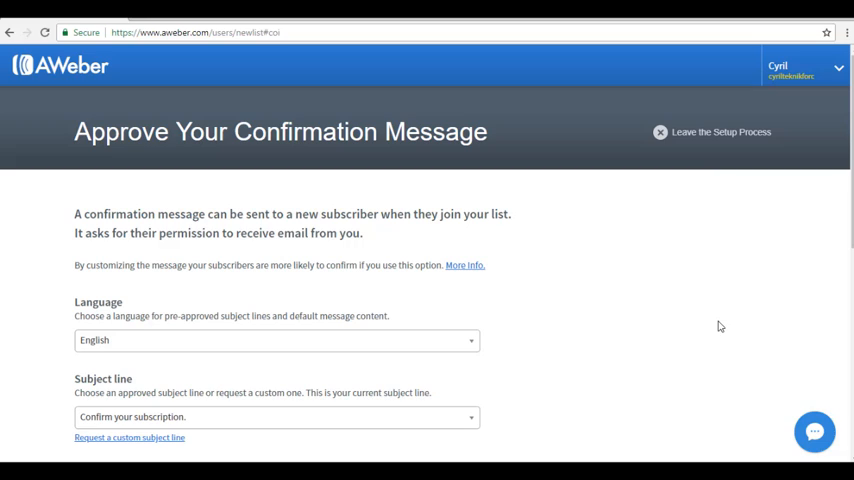
{"action": "mouse_move", "coordinate": [248, 288]}
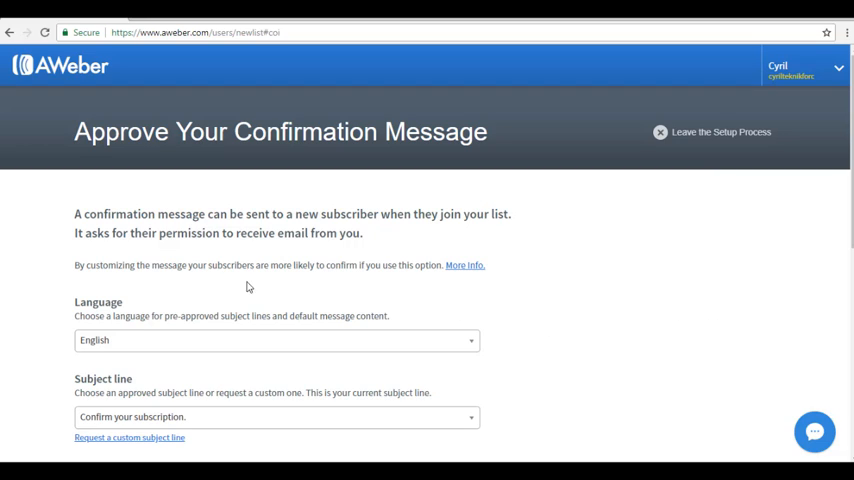
{"action": "mouse_move", "coordinate": [184, 228]}
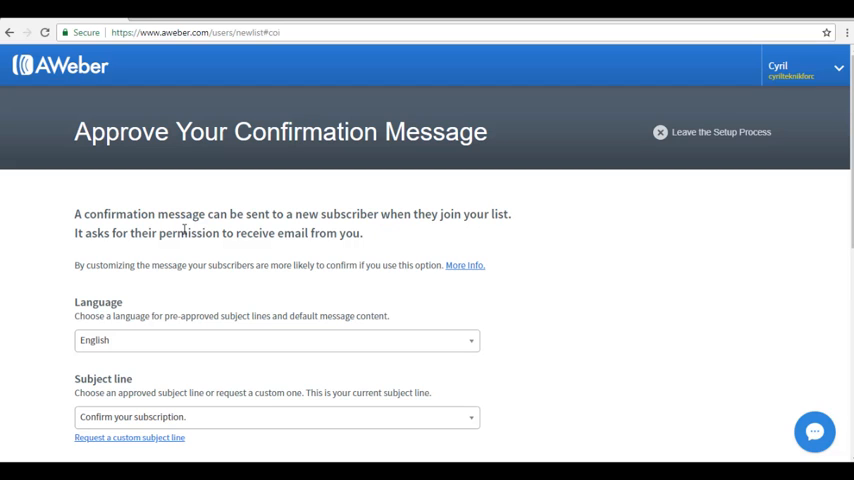
{"action": "mouse_move", "coordinate": [324, 312]}
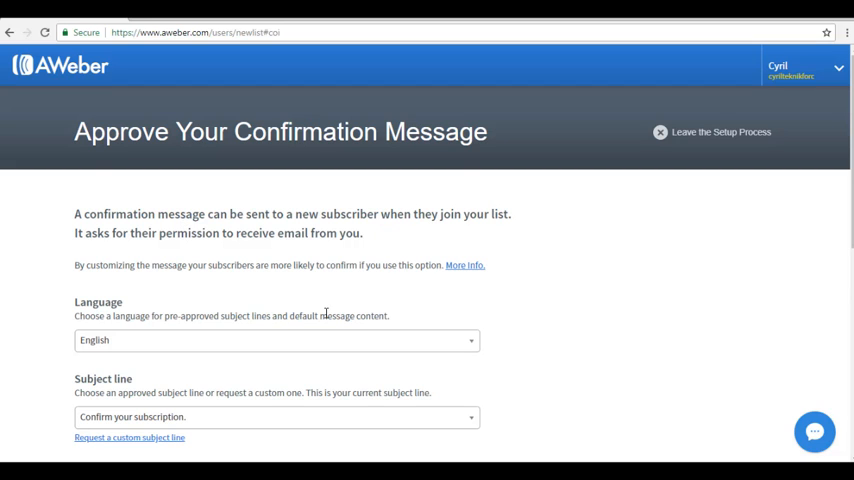
{"action": "scroll", "scroll_direction": "down", "scroll_amount": 3}
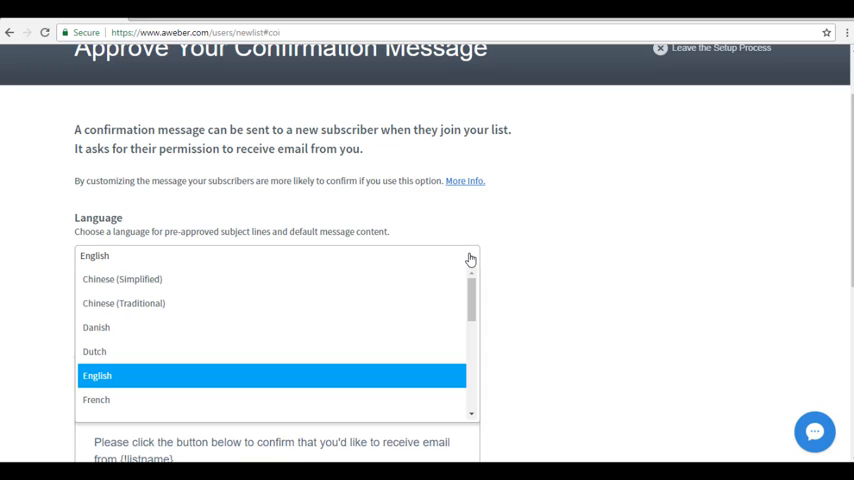
{"action": "left_click", "coordinate": [96, 376]}
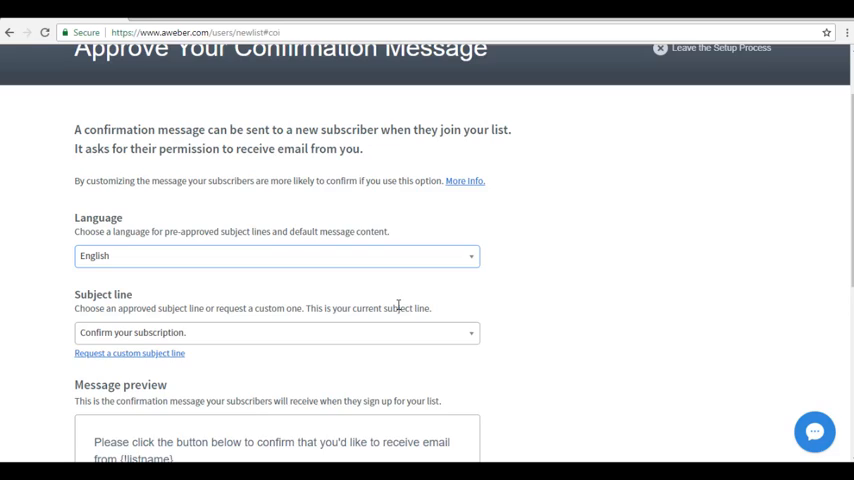
{"action": "scroll", "scroll_direction": "down", "scroll_amount": 3}
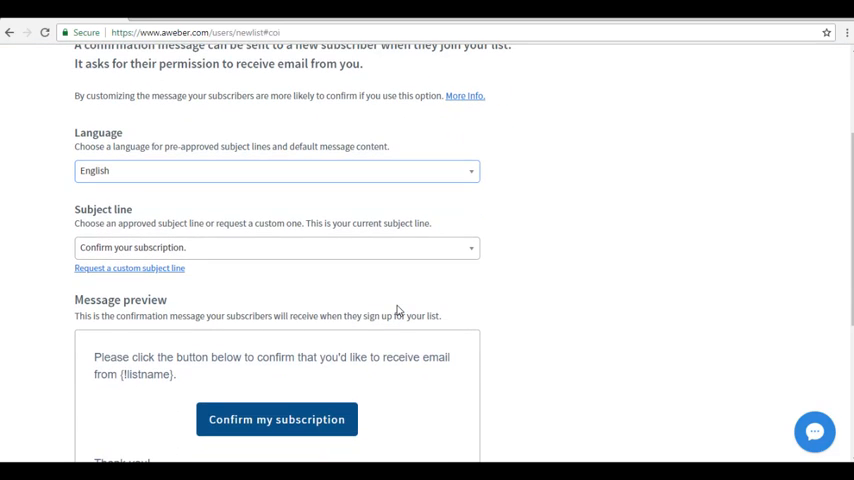
{"action": "mouse_move", "coordinate": [408, 284]}
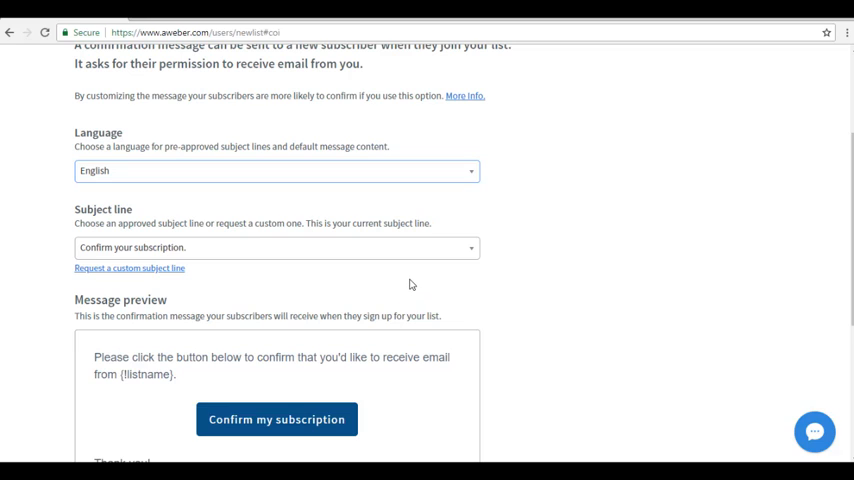
{"action": "mouse_move", "coordinate": [460, 272]}
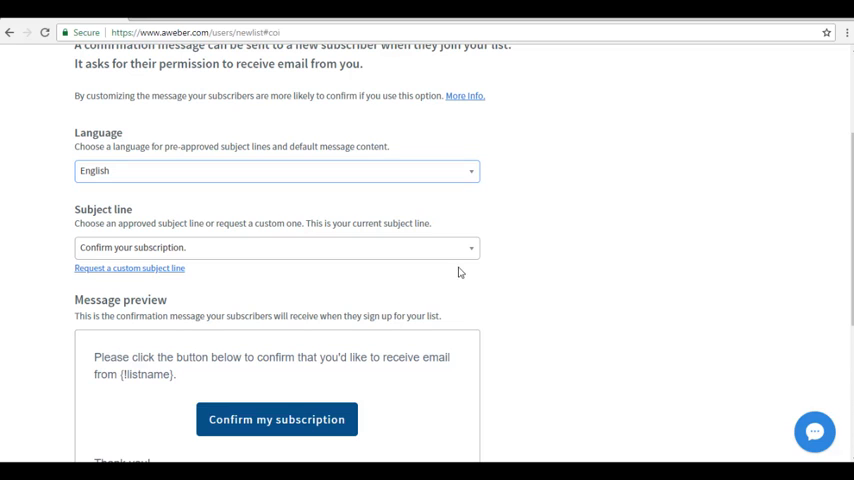
{"action": "mouse_move", "coordinate": [474, 252]}
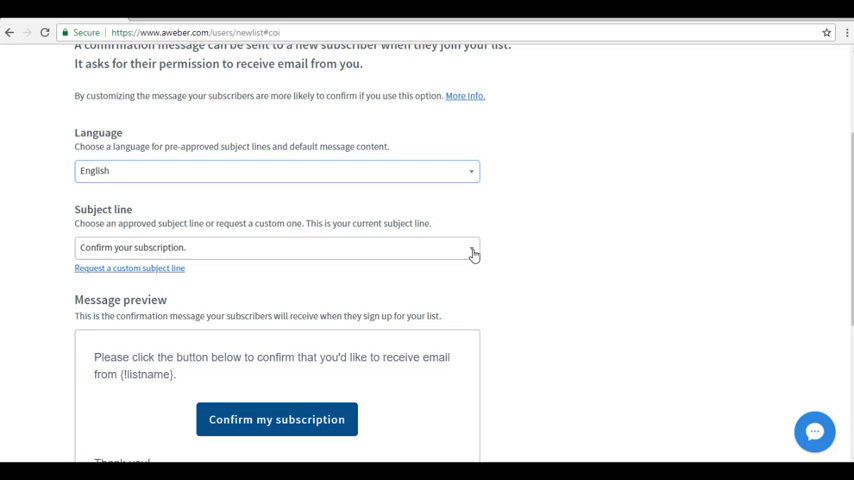
{"action": "left_click", "coordinate": [470, 246]}
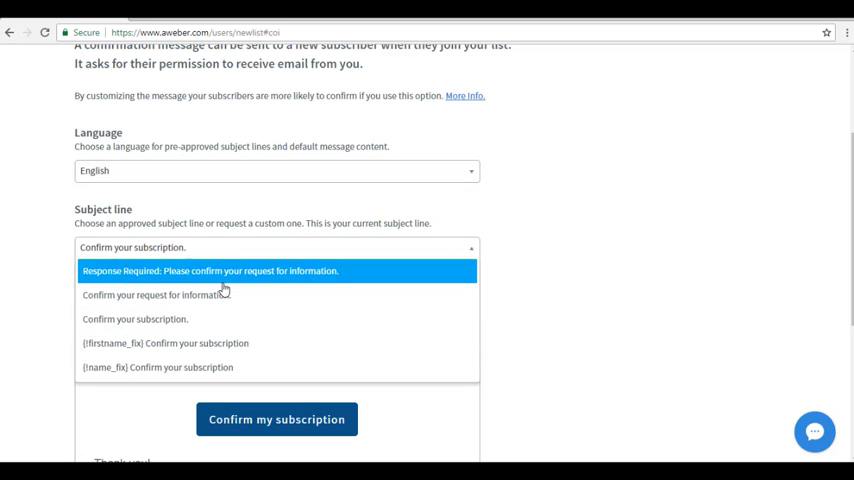
{"action": "mouse_move", "coordinate": [220, 296]}
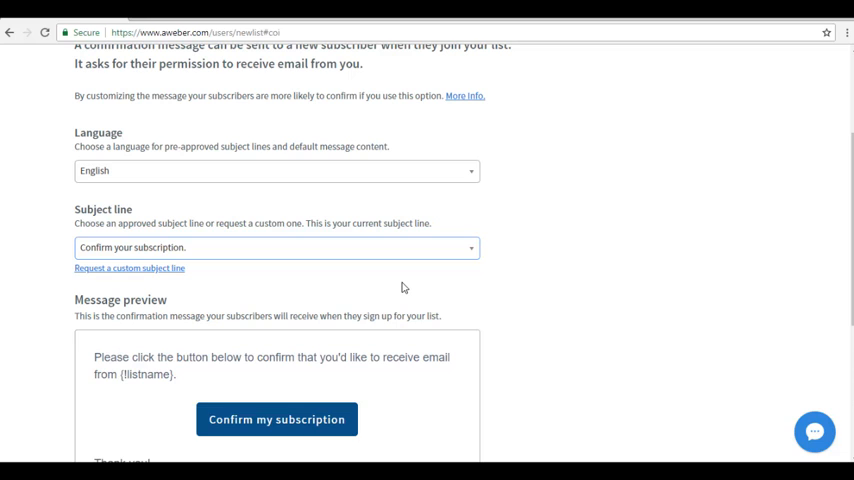
{"action": "mouse_move", "coordinate": [128, 268]}
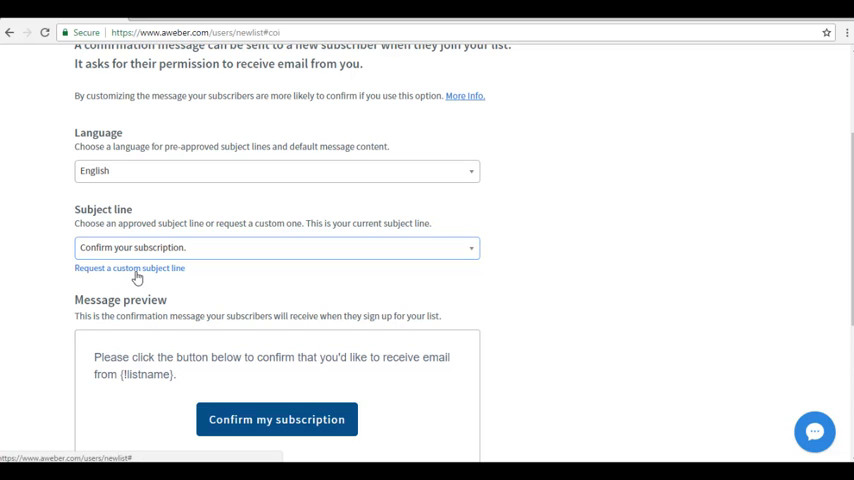
Keep the subject 'Confirm your request for information' and open the message content editor.
{"action": "left_click", "coordinate": [128, 268]}
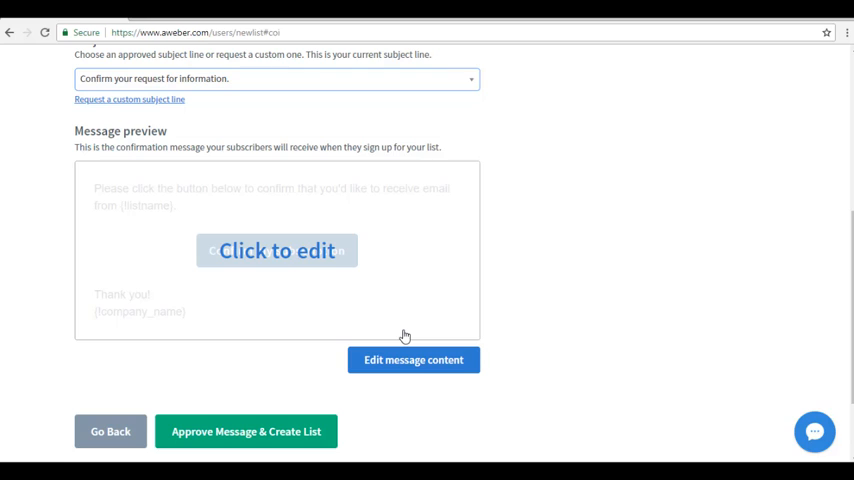
{"action": "mouse_move", "coordinate": [316, 296]}
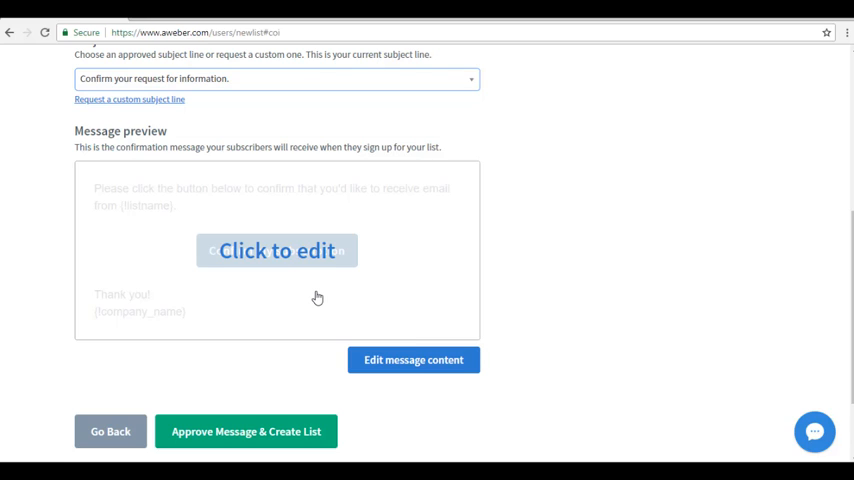
{"action": "mouse_move", "coordinate": [290, 272]}
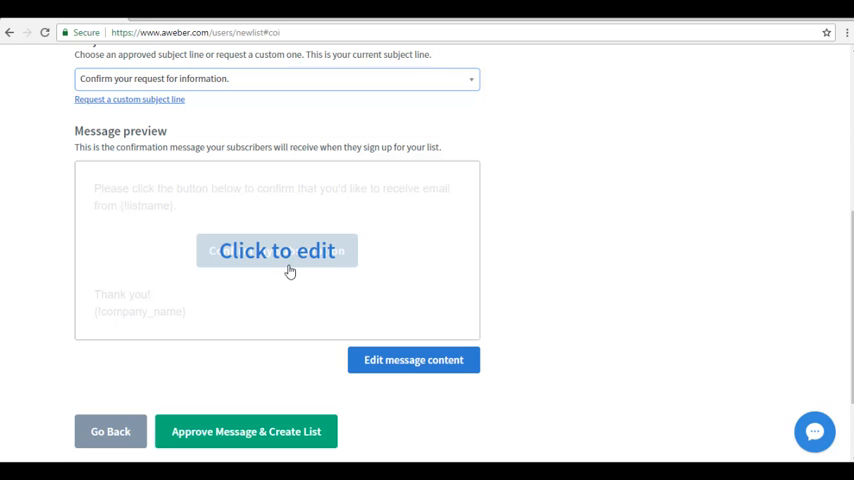
{"action": "left_click", "coordinate": [276, 252]}
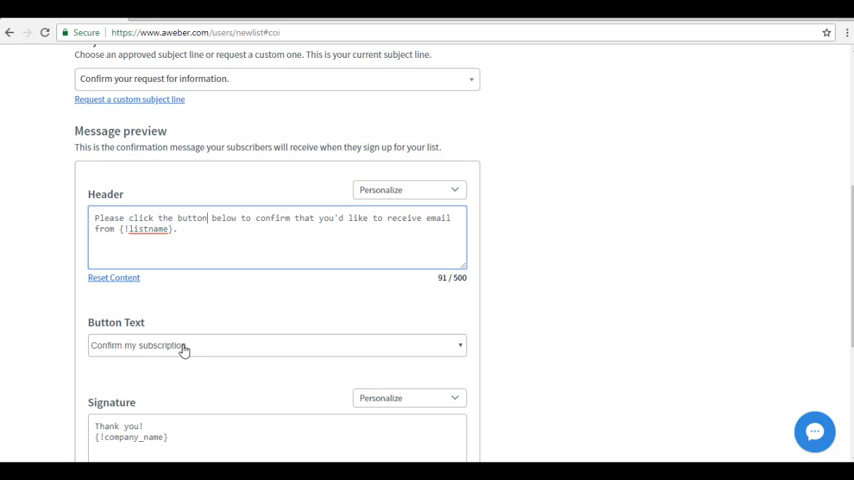
Keep the default header, button text and signature, preview, and approve to create Leads2List Test.
{"action": "scroll", "scroll_direction": "down", "scroll_amount": 3}
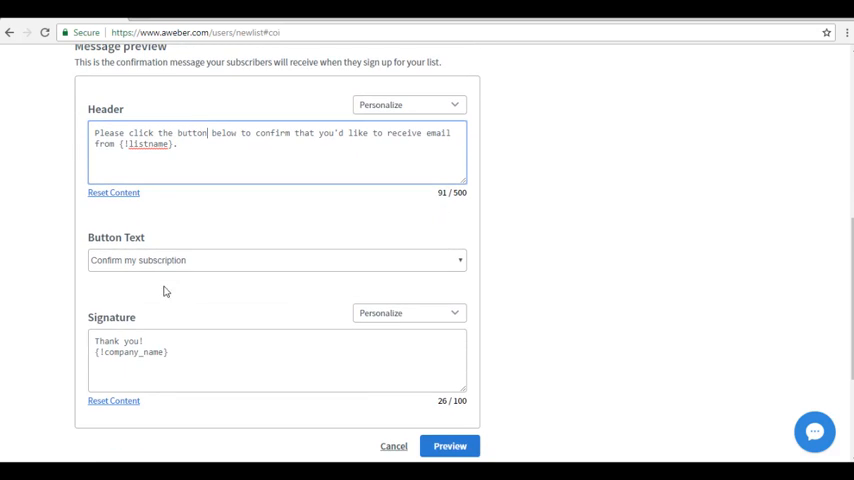
{"action": "scroll", "scroll_direction": "down", "scroll_amount": 3}
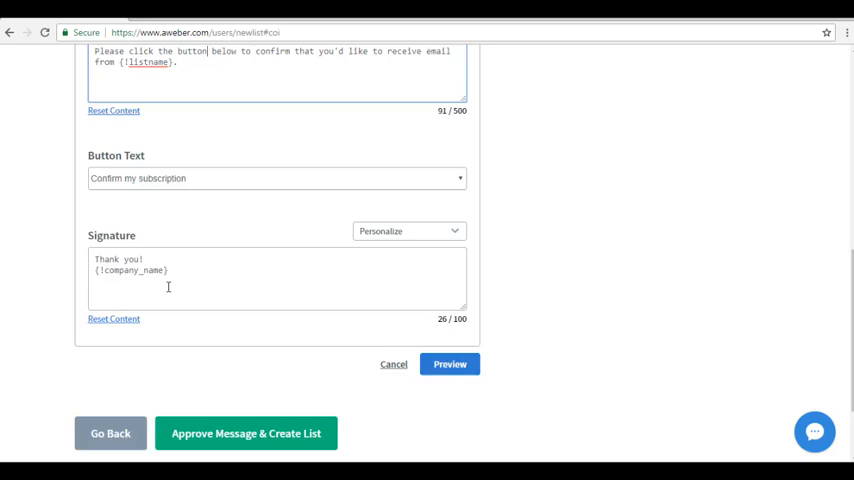
{"action": "scroll", "scroll_direction": "down", "scroll_amount": 3}
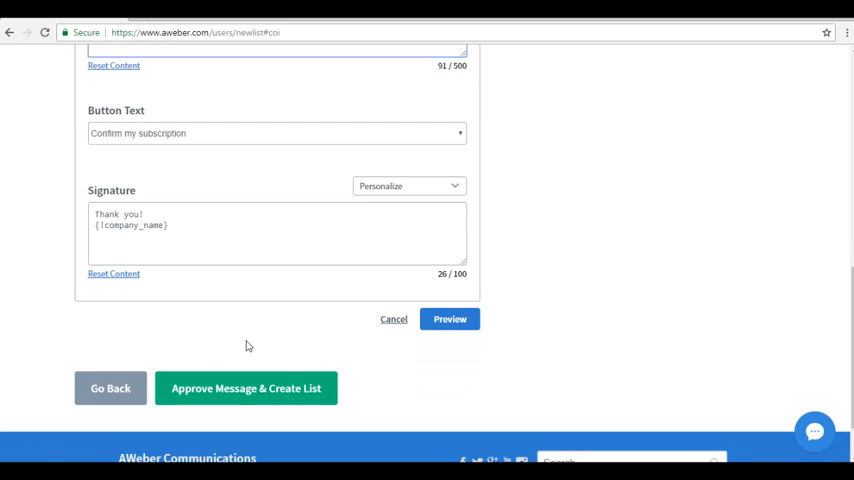
{"action": "mouse_move", "coordinate": [450, 320]}
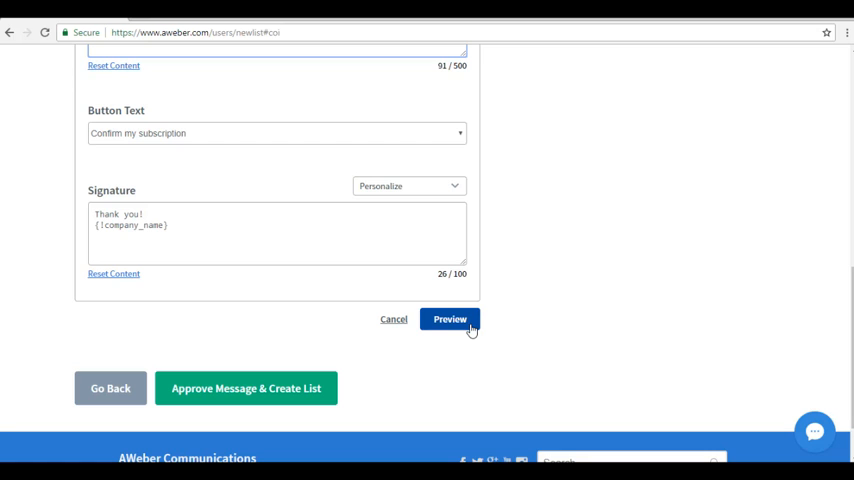
{"action": "left_click", "coordinate": [448, 320]}
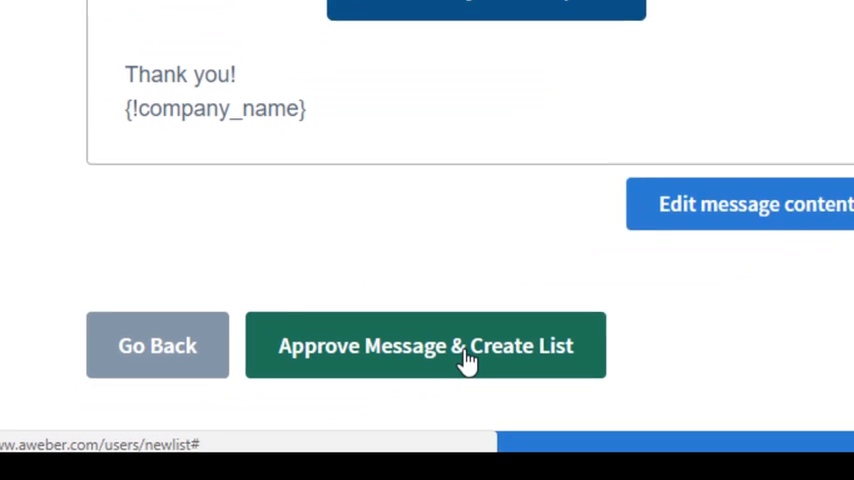
{"action": "left_click", "coordinate": [424, 344]}
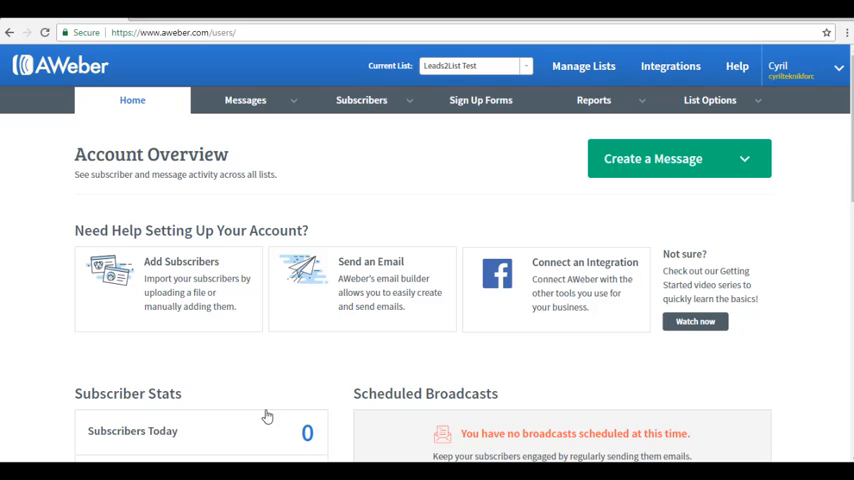
{"action": "mouse_move", "coordinate": [594, 104]}
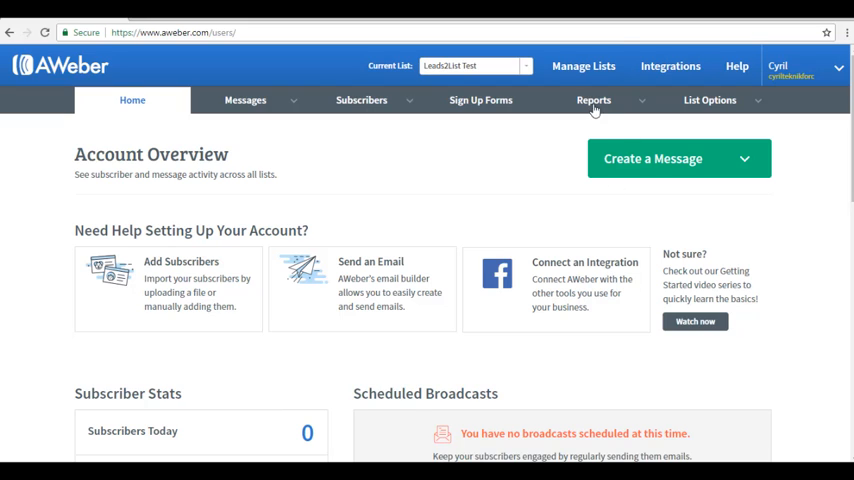
Show Manage Your Lists with Leads2List Test now marked Active.
{"action": "left_click", "coordinate": [592, 100]}
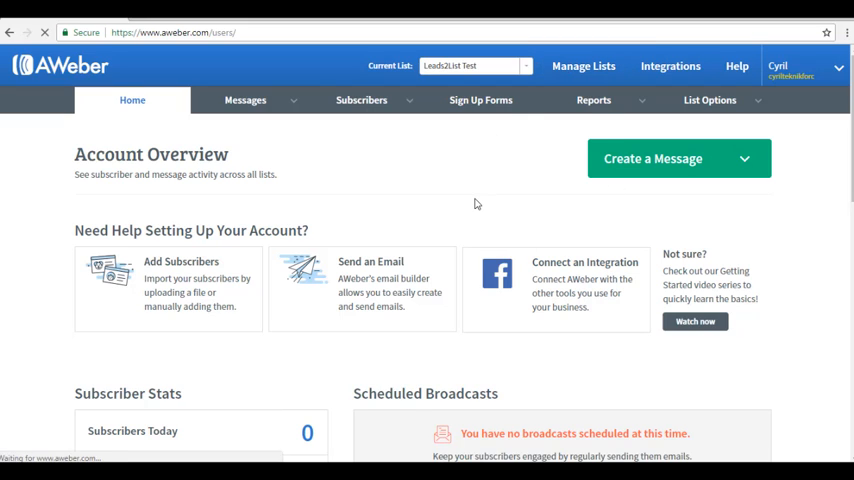
{"action": "left_click", "coordinate": [584, 66]}
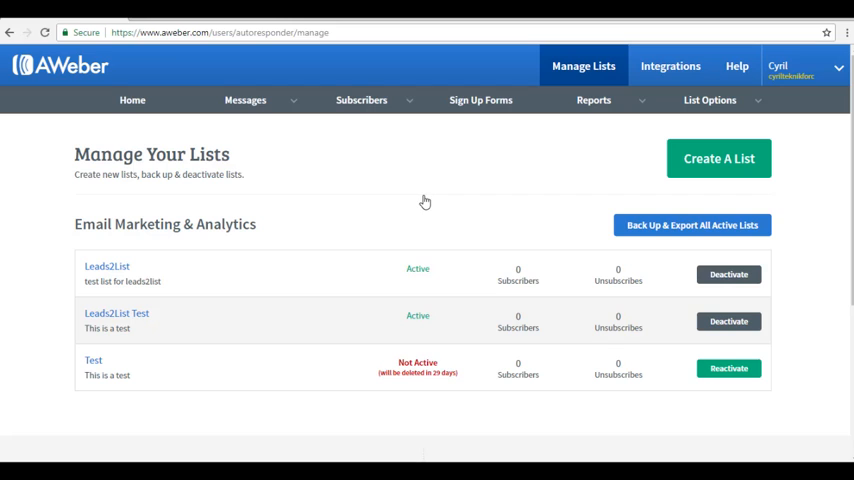
{"action": "mouse_move", "coordinate": [108, 340]}
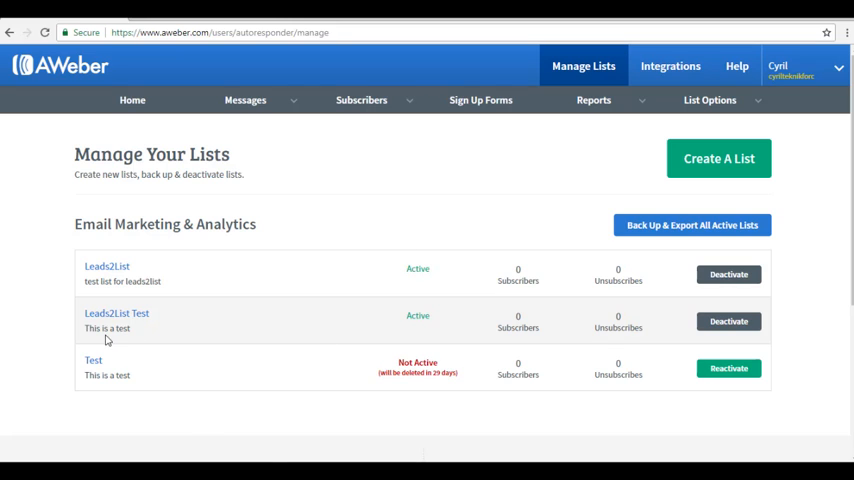
{"action": "mouse_move", "coordinate": [116, 312]}
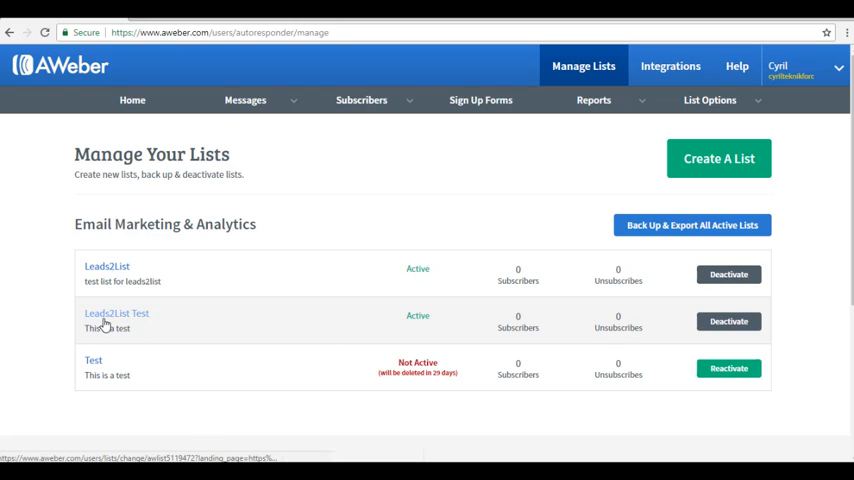
{"action": "mouse_move", "coordinate": [448, 322]}
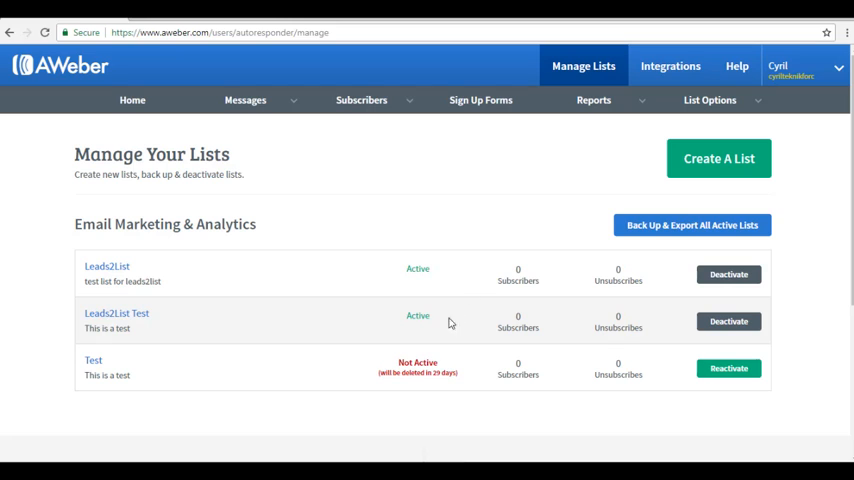
{"action": "mouse_move", "coordinate": [756, 320]}
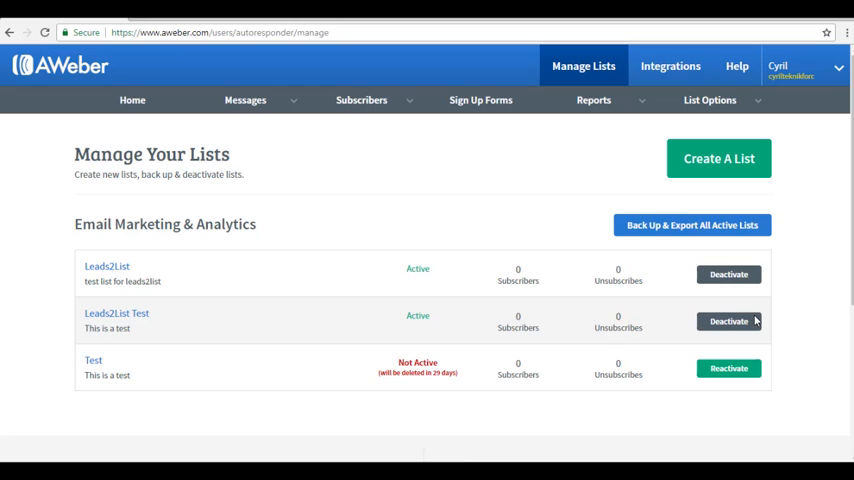
{"action": "mouse_move", "coordinate": [350, 396]}
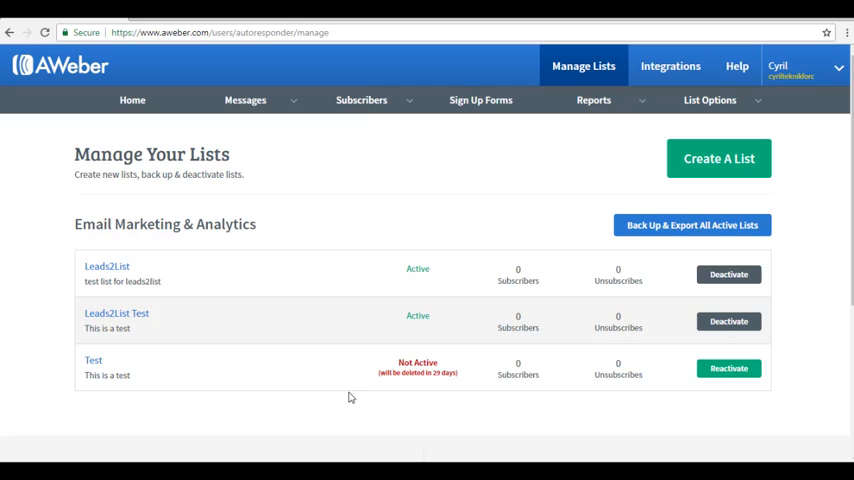
{"action": "mouse_move", "coordinate": [336, 412]}
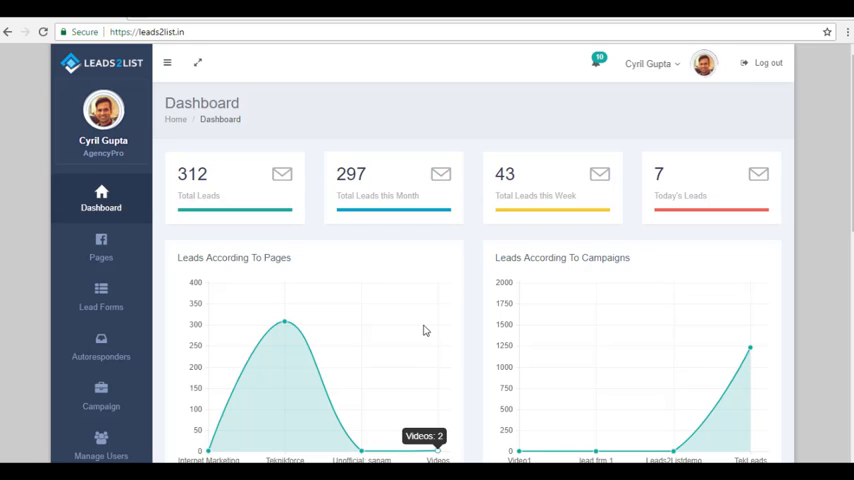
{"action": "mouse_move", "coordinate": [232, 298]}
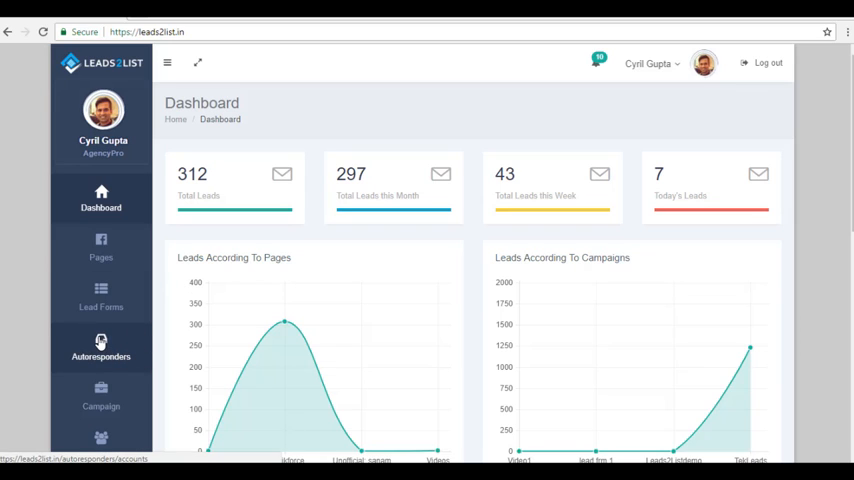
Show Leads2List's connected autoresponders and scroll to the Aweber row's Sync New Lists icon.
{"action": "left_click", "coordinate": [100, 348]}
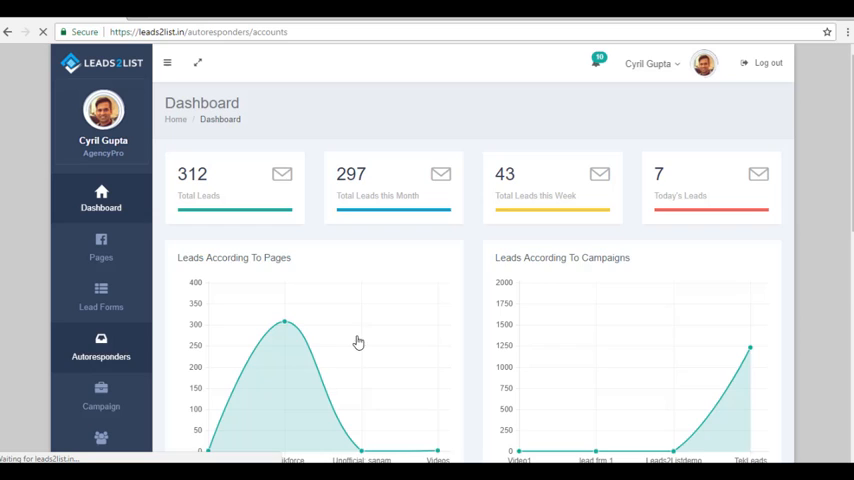
{"action": "left_click", "coordinate": [100, 348]}
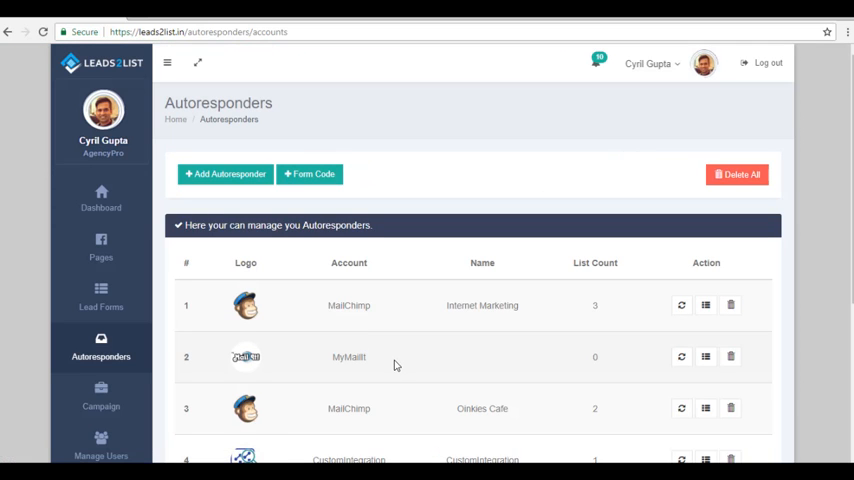
{"action": "scroll", "scroll_direction": "down", "scroll_amount": 3}
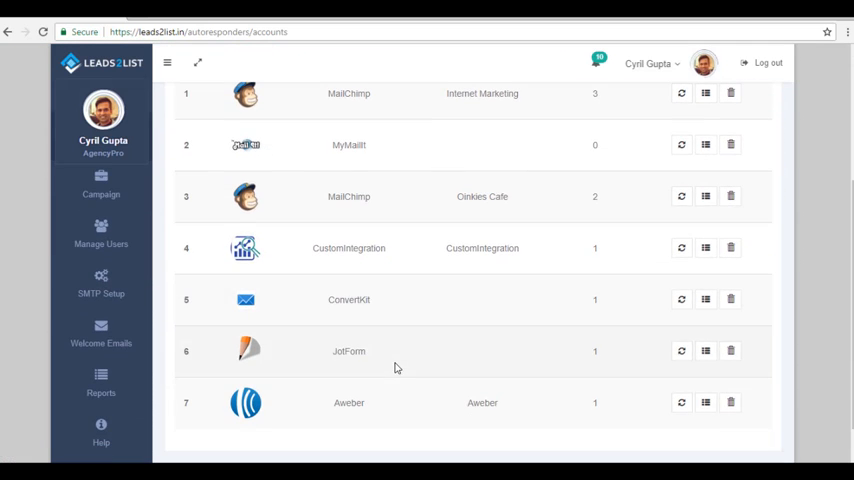
{"action": "scroll", "scroll_direction": "down", "scroll_amount": 3}
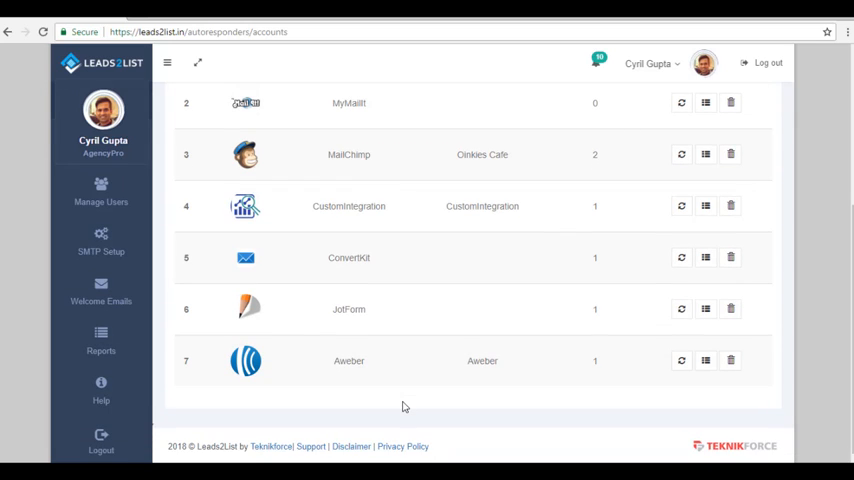
{"action": "mouse_move", "coordinate": [488, 412]}
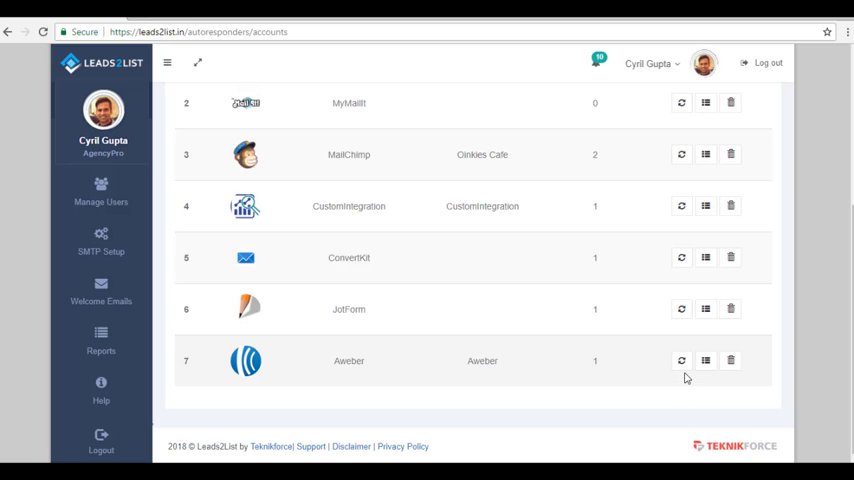
{"action": "mouse_move", "coordinate": [680, 360]}
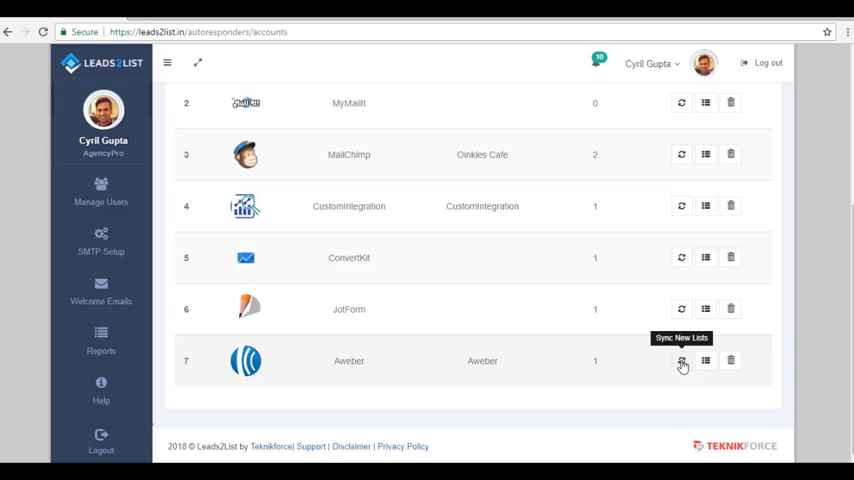